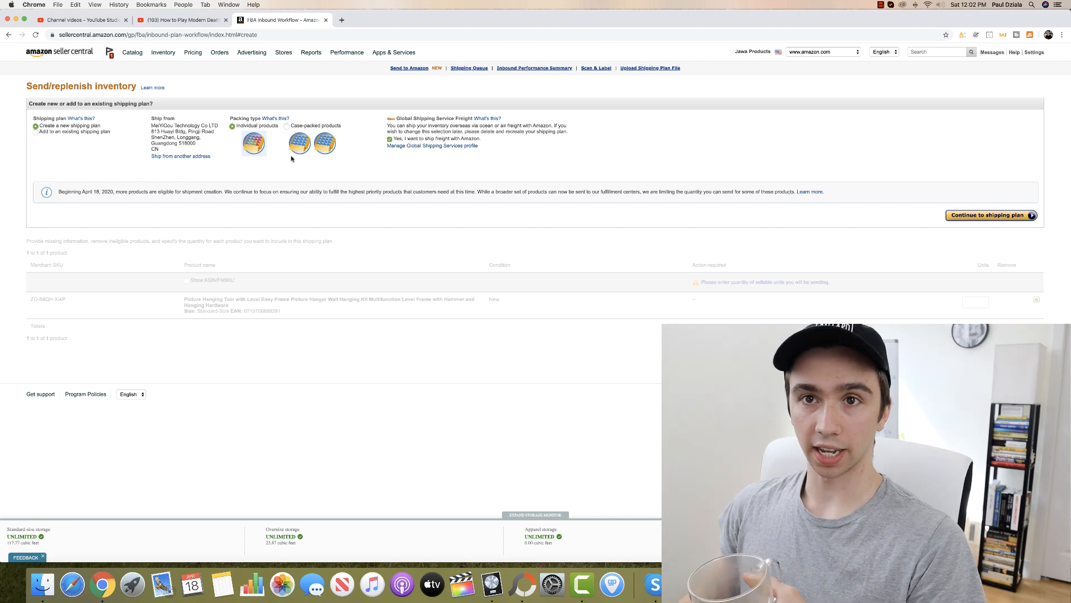
- Set the shipping plan's packing type to Case-packed products
left_click(287, 124)
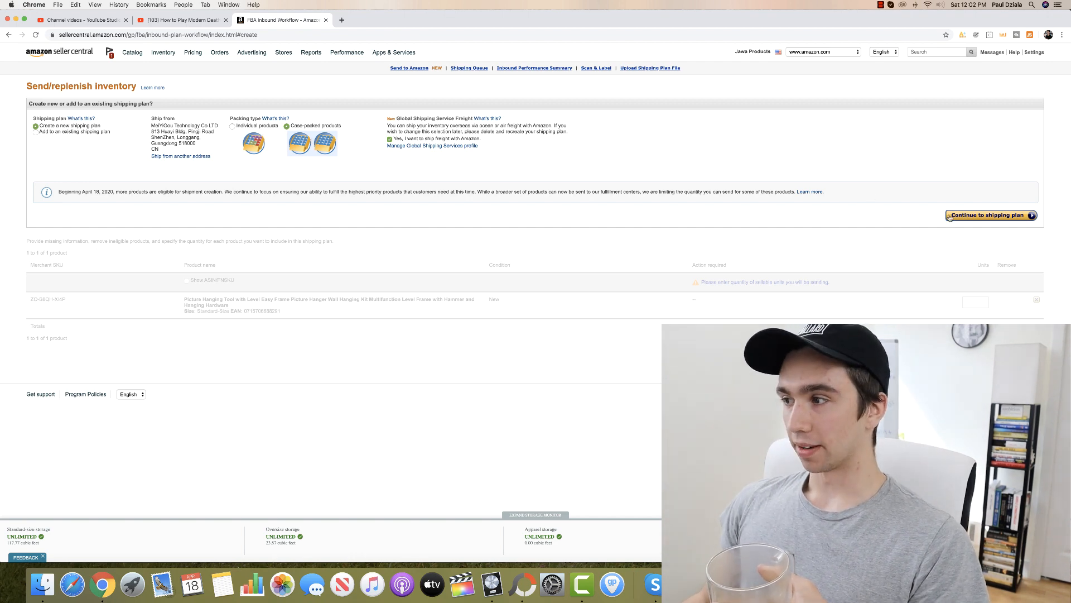
left_click(390, 138)
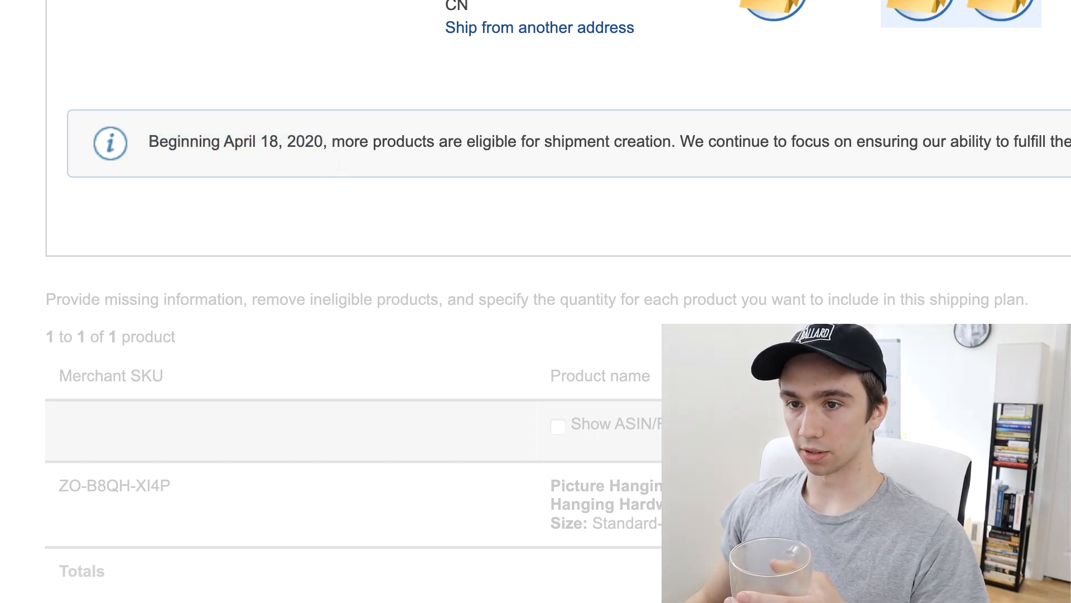
double_click(373, 142)
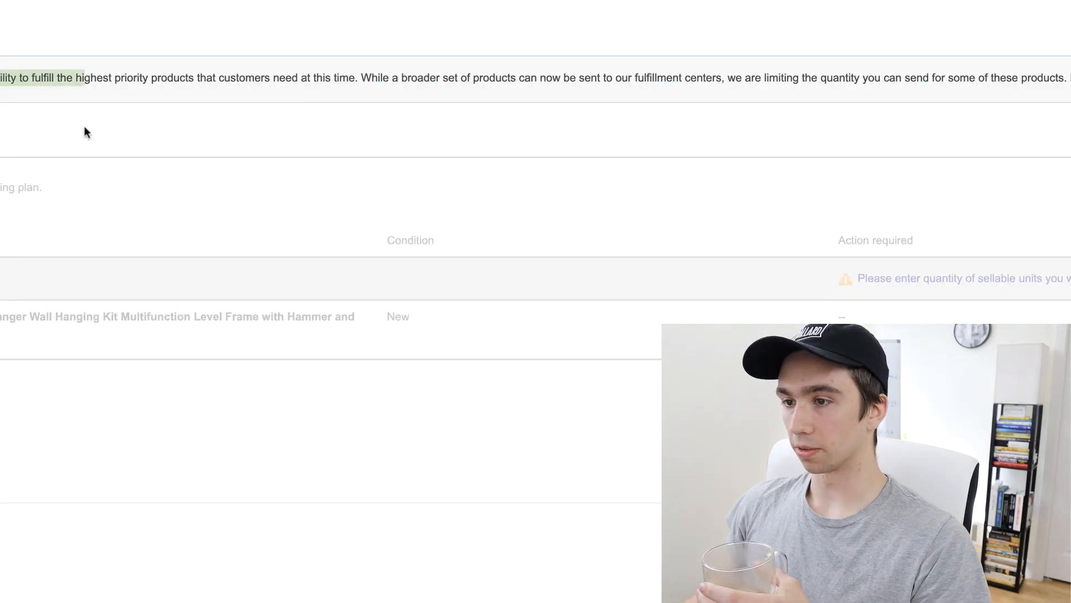
left_click_drag(78, 77, 232, 77)
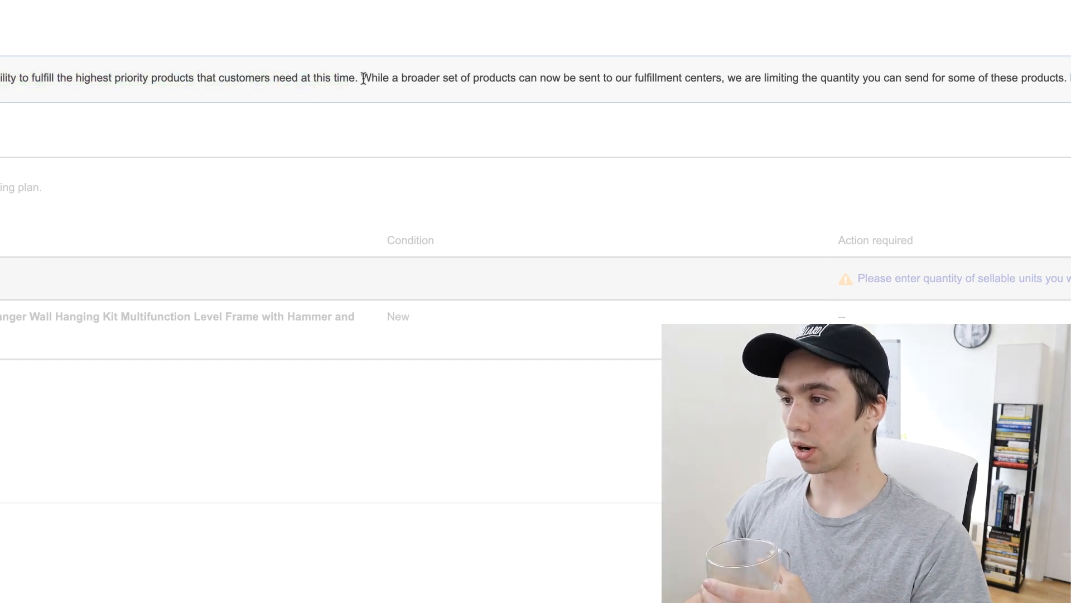
left_click_drag(363, 77, 650, 77)
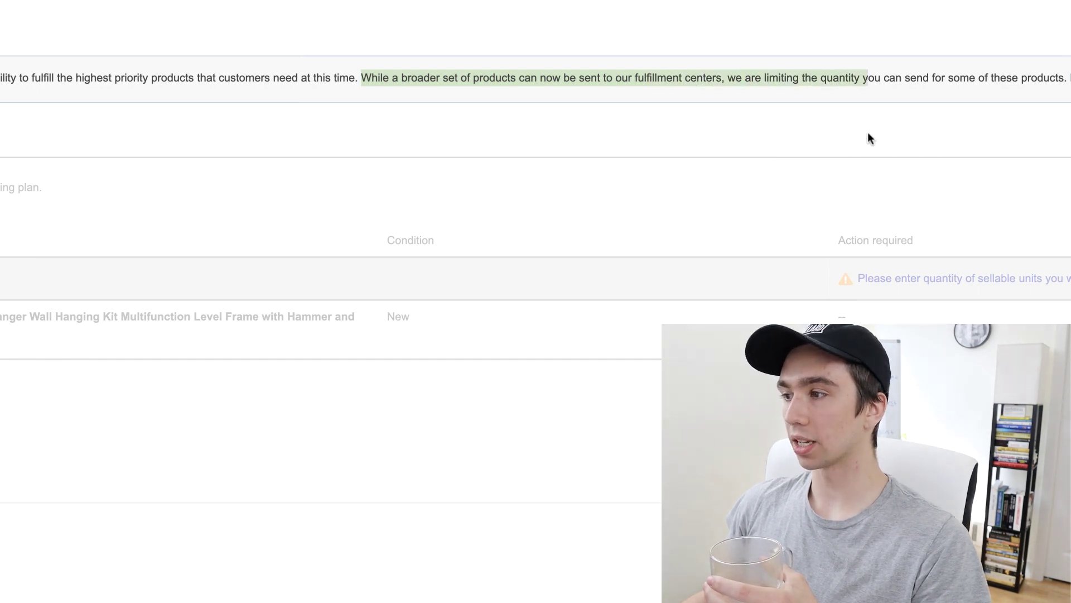
mouse_move(861, 138)
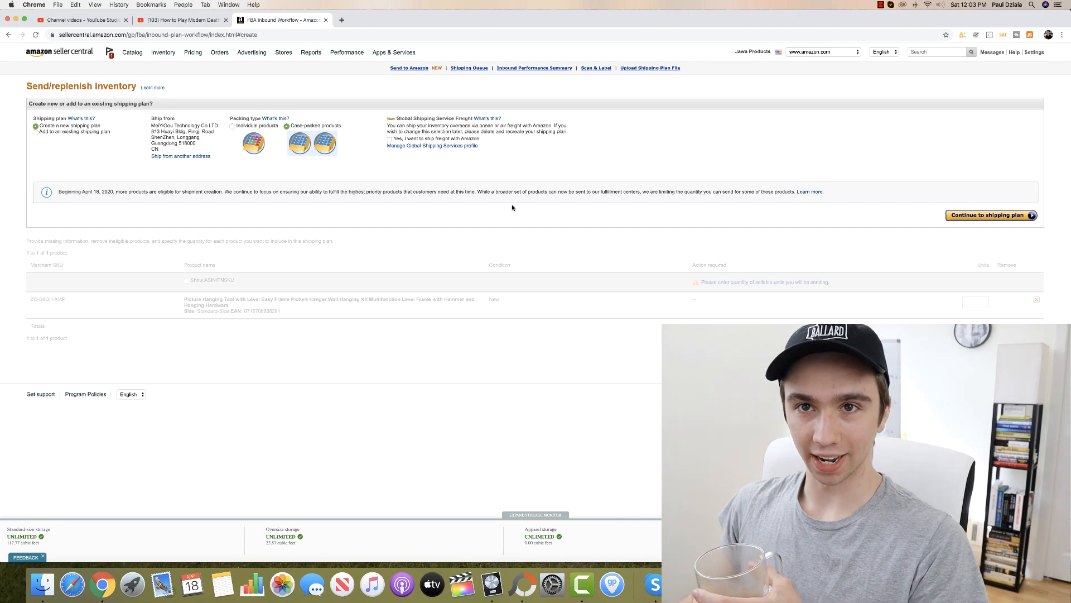
- Continue to the shipping plan, reaching the Set Quantity step for the single product
left_click(986, 215)
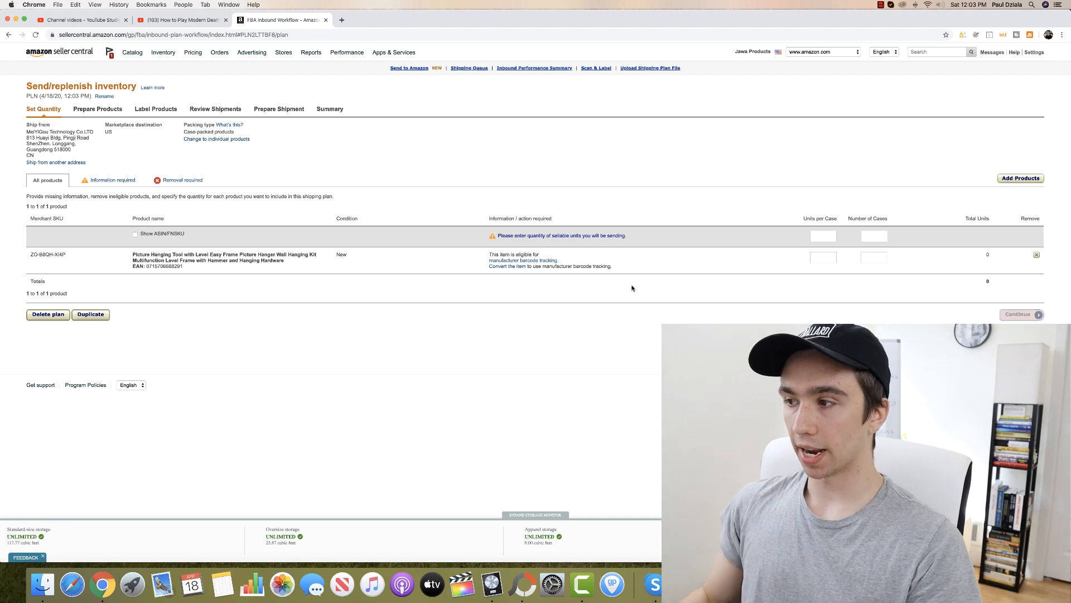
- Enter 10 units per case and 6 cases, totalling 60 units for the product
left_click(824, 257)
type("10")
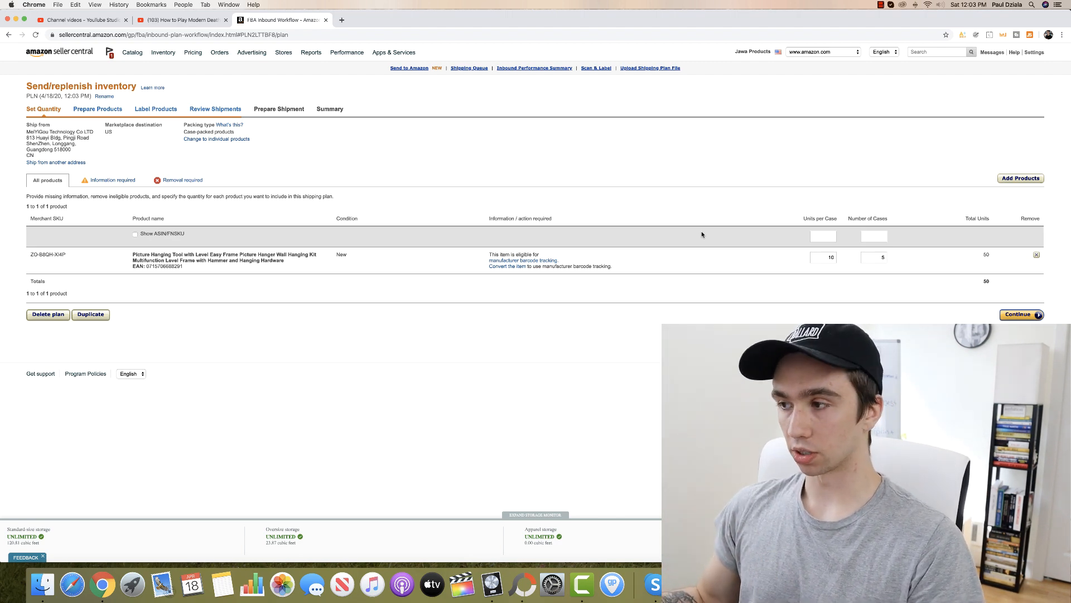
left_click(874, 256)
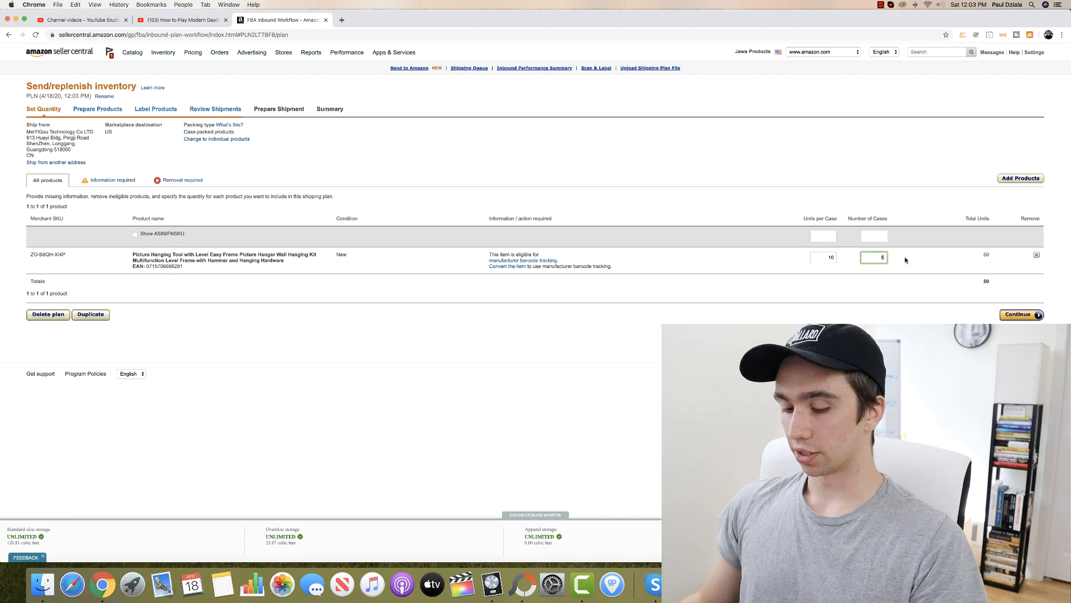
type("6")
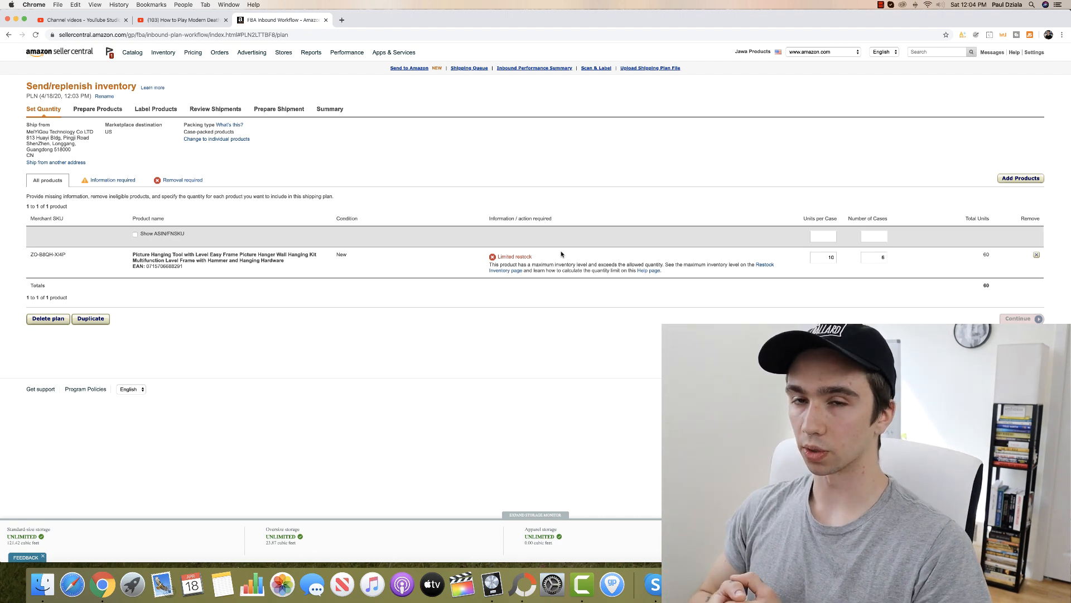
mouse_move(857, 222)
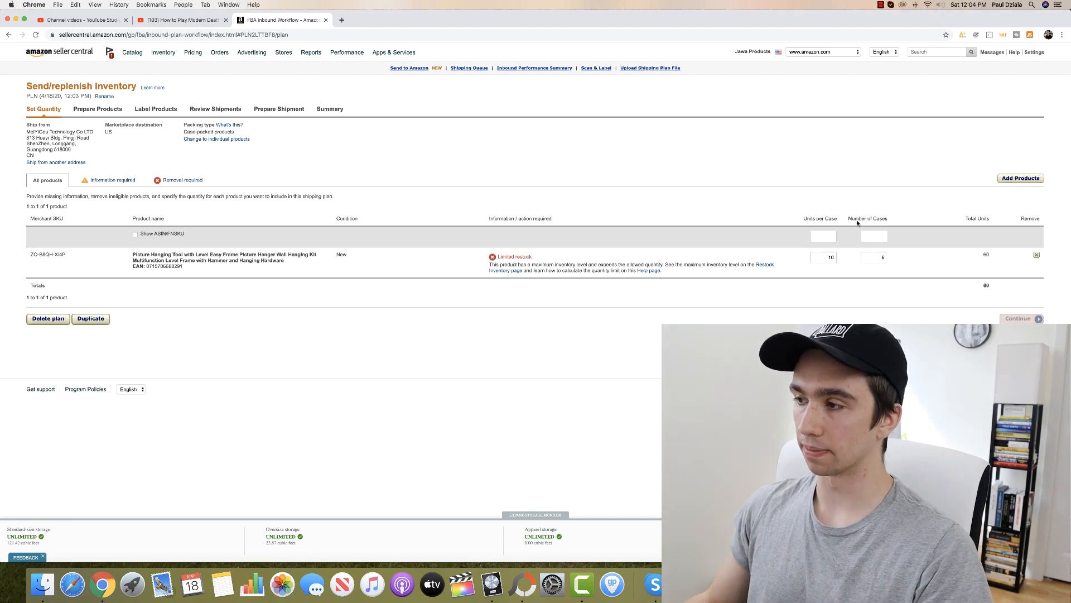